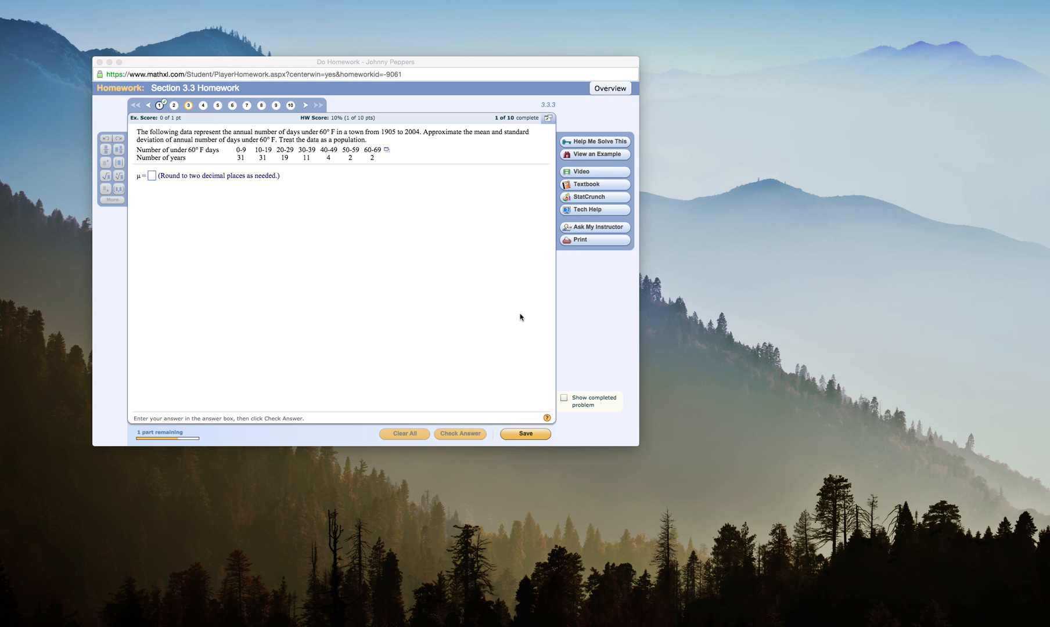
mouse_move(208, 172)
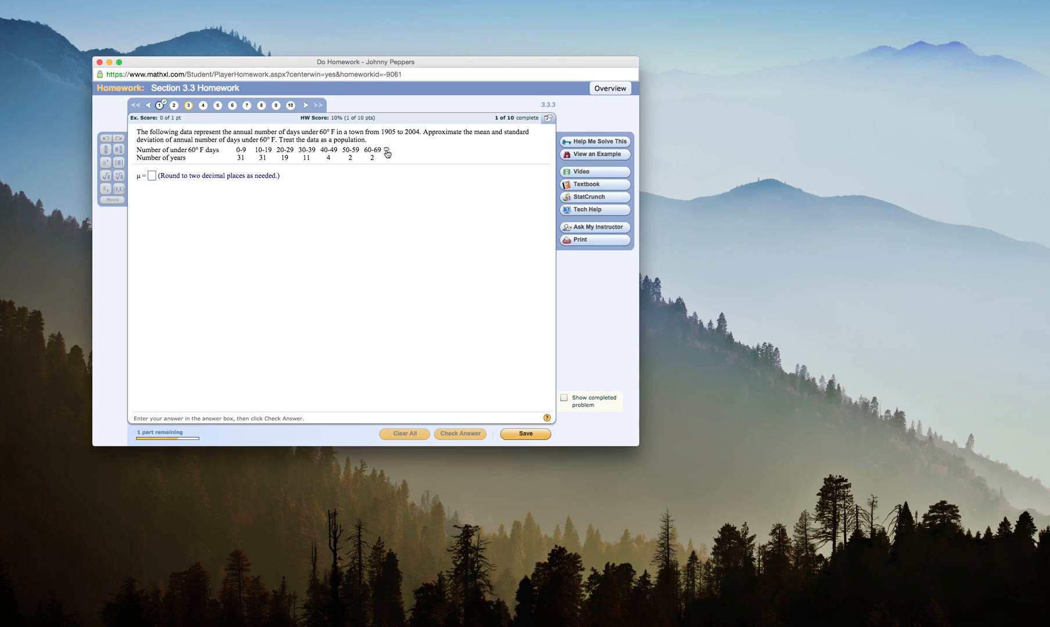
mouse_move(387, 152)
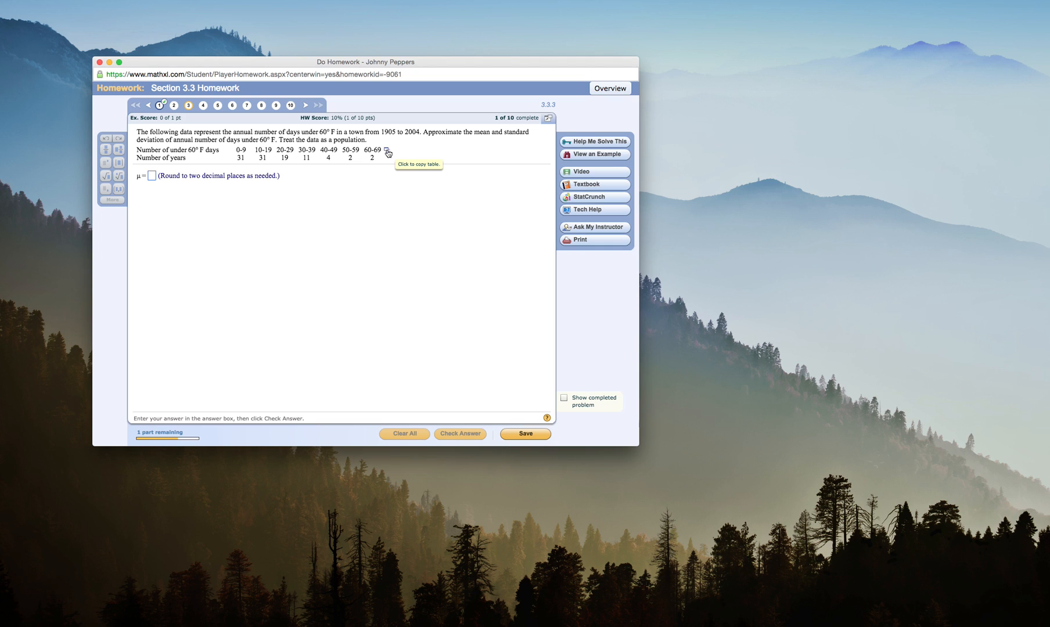
- Send the days-under-60°F frequency table from MathXL into a StatCrunch data set
click(387, 152)
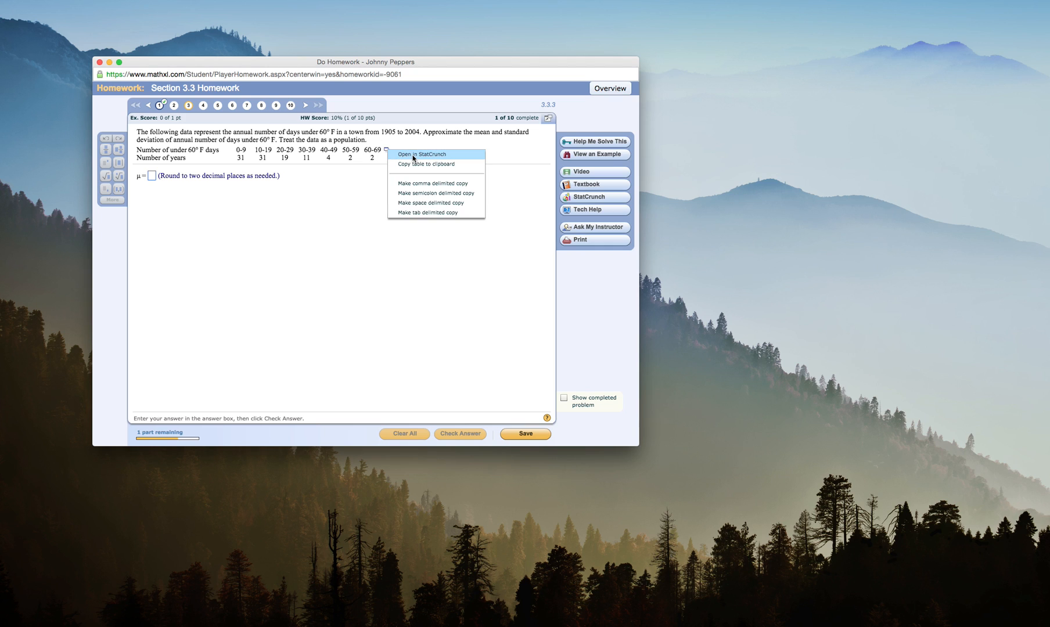
click(421, 155)
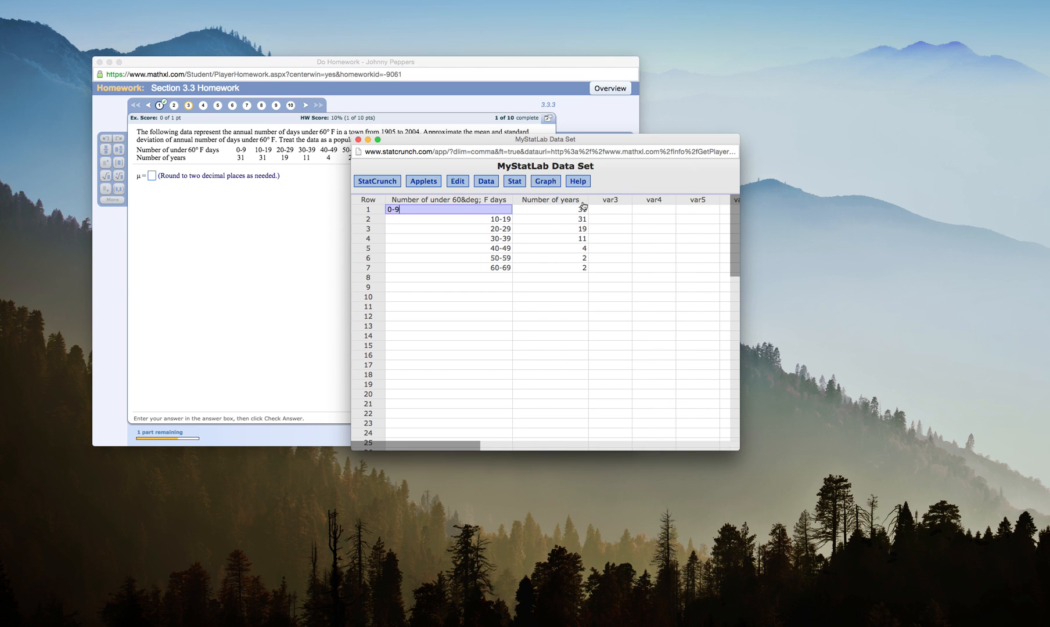
click(448, 287)
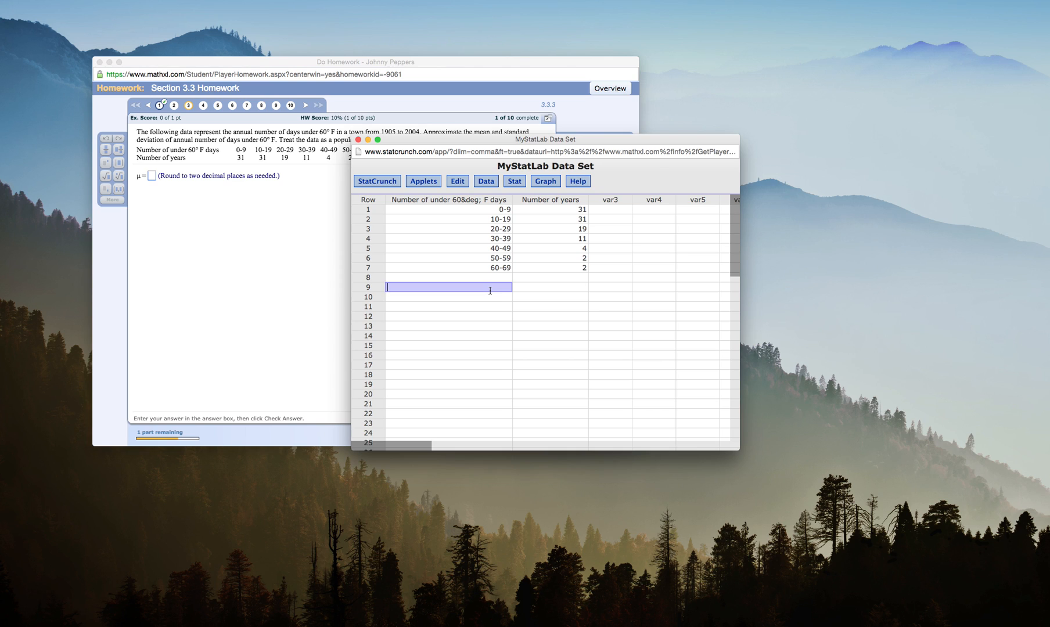
mouse_move(487, 182)
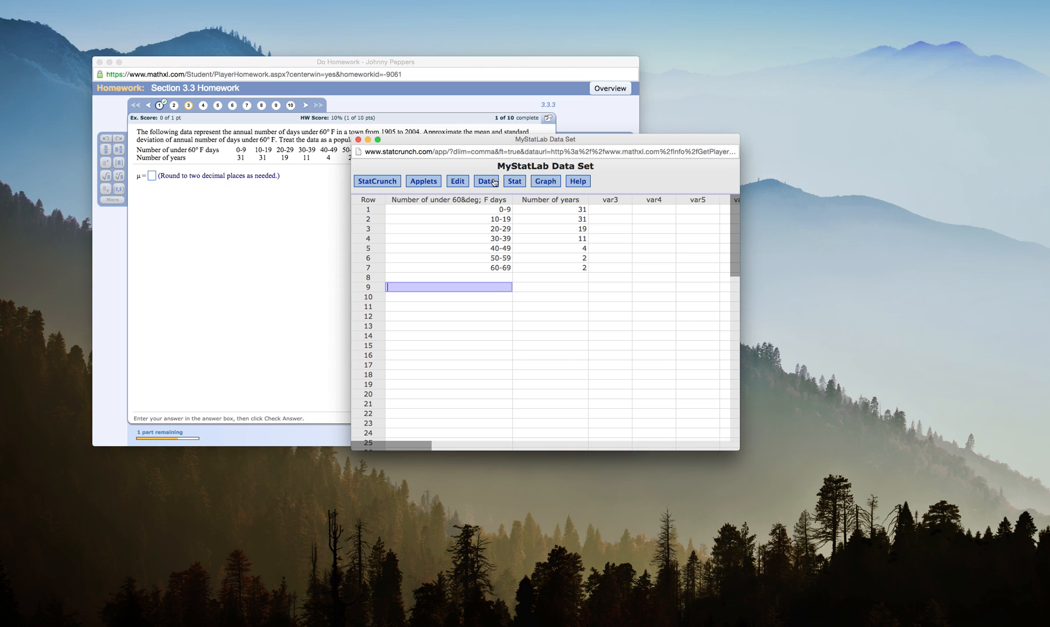
- Start Grouped/Binned Summary Stats with day ranges as bins, years as counts, midpoints from consecutive lower limits
click(514, 182)
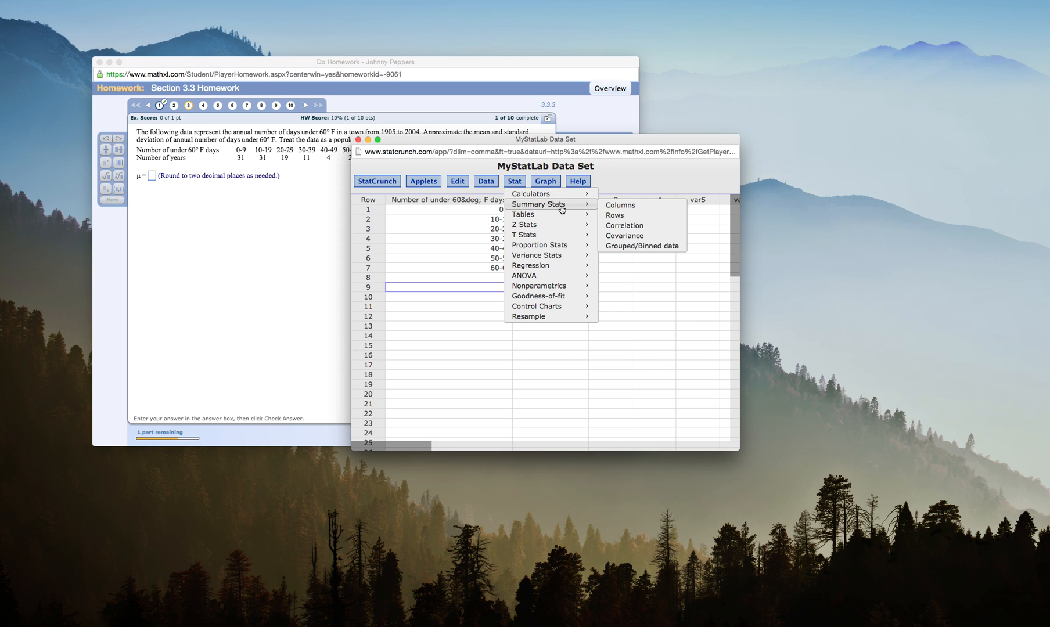
mouse_move(641, 246)
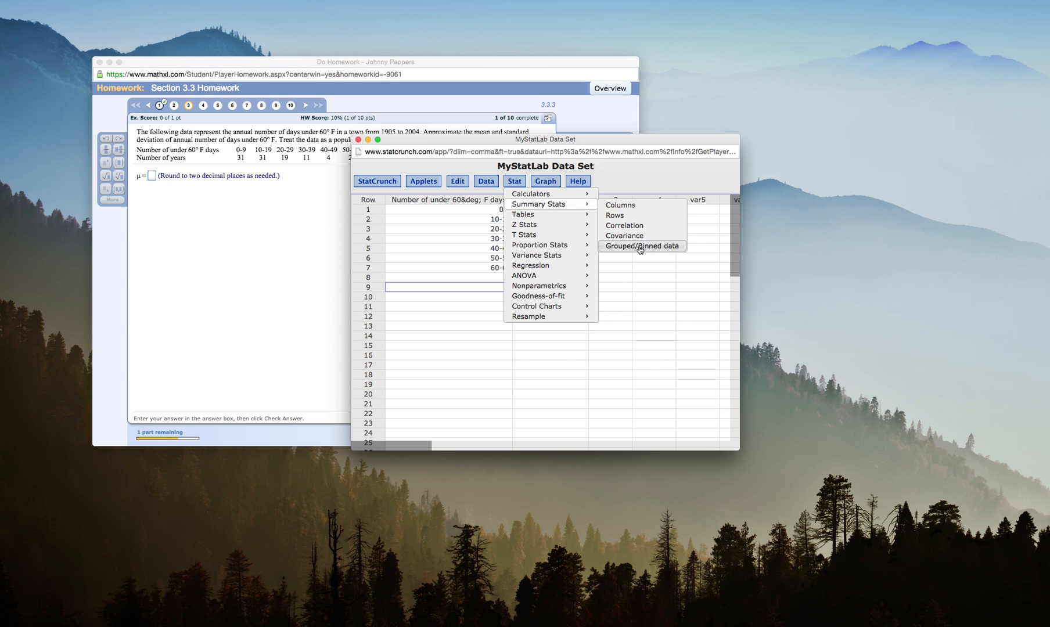
click(641, 246)
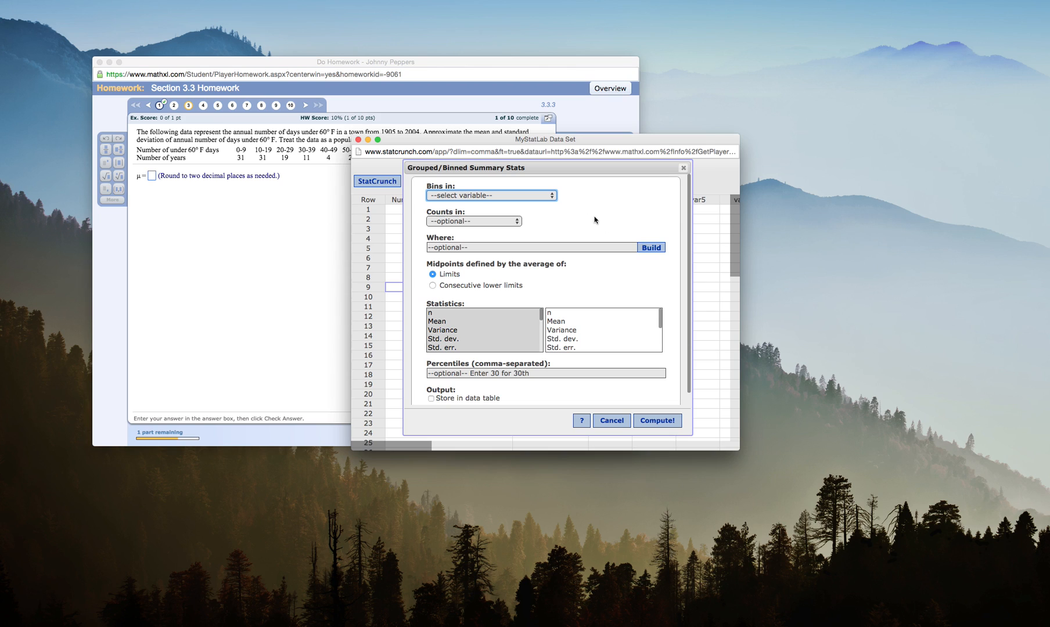
click(491, 196)
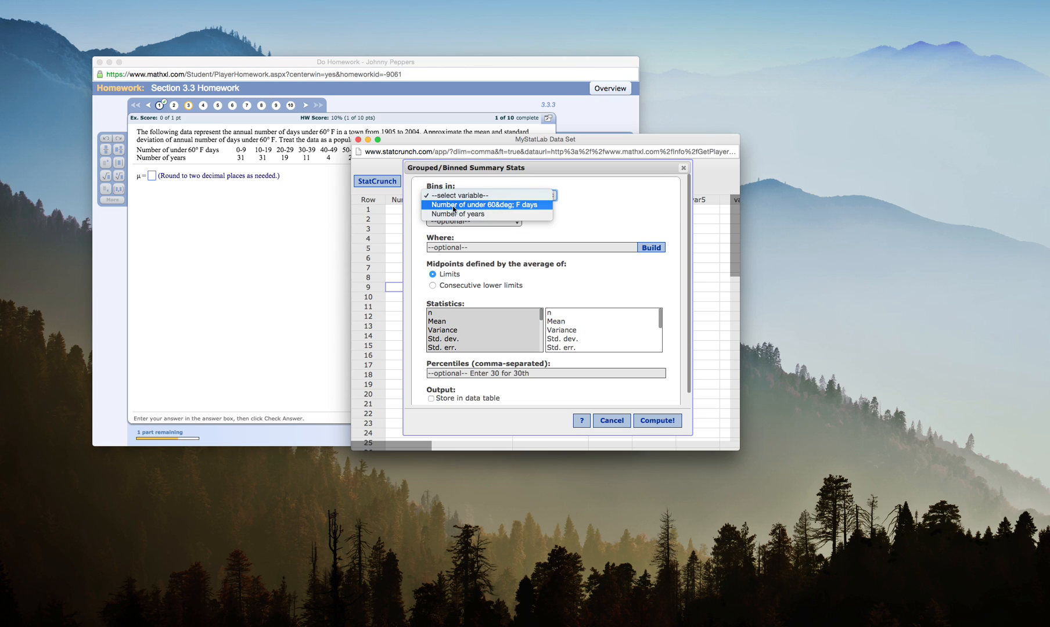
click(483, 205)
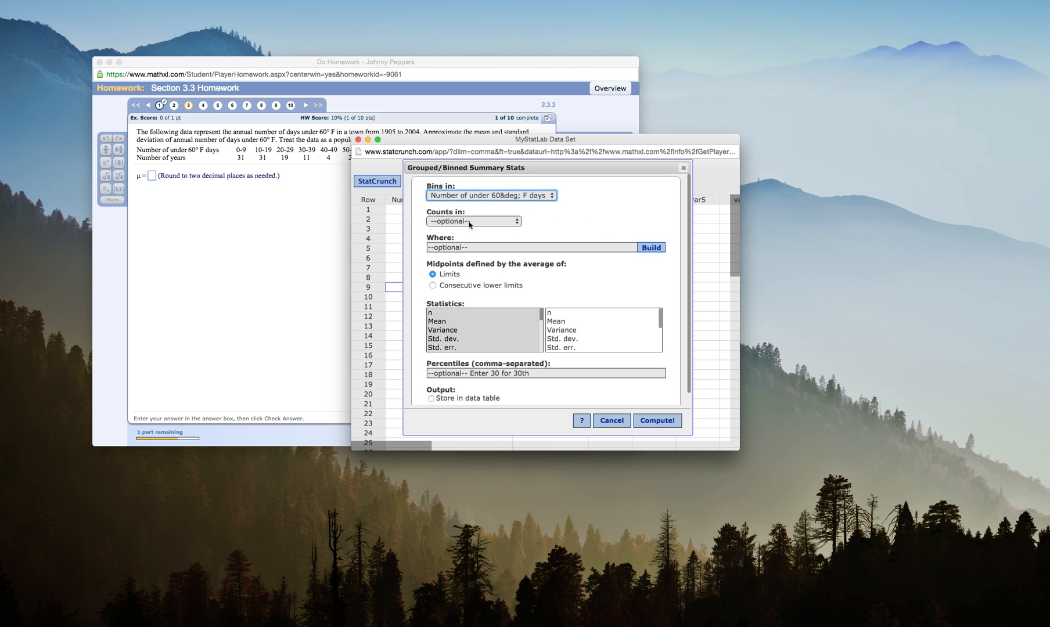
click(474, 221)
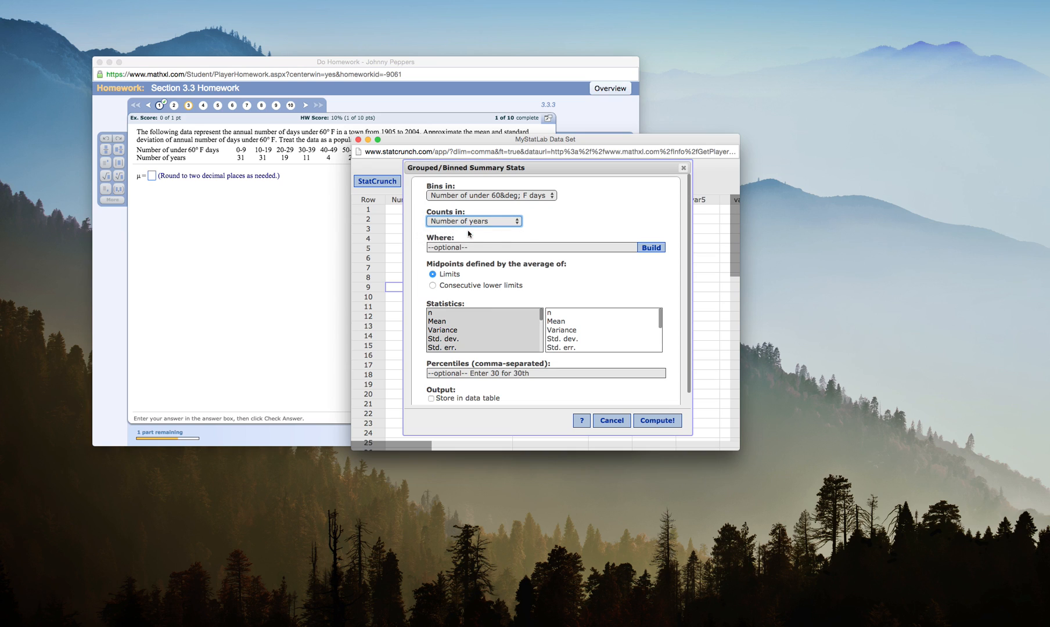
mouse_move(535, 275)
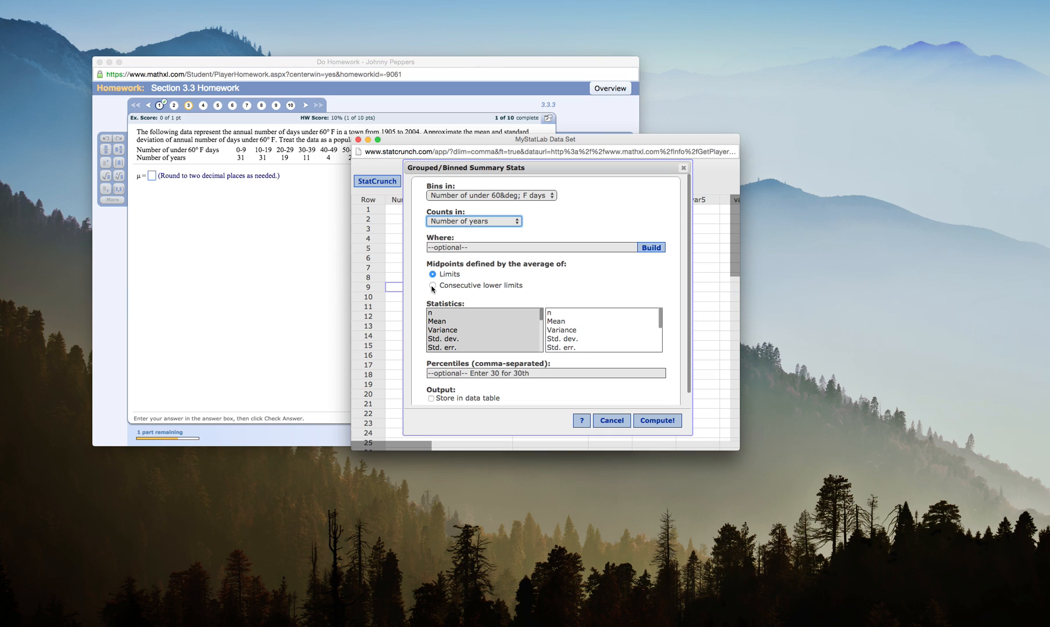
click(433, 285)
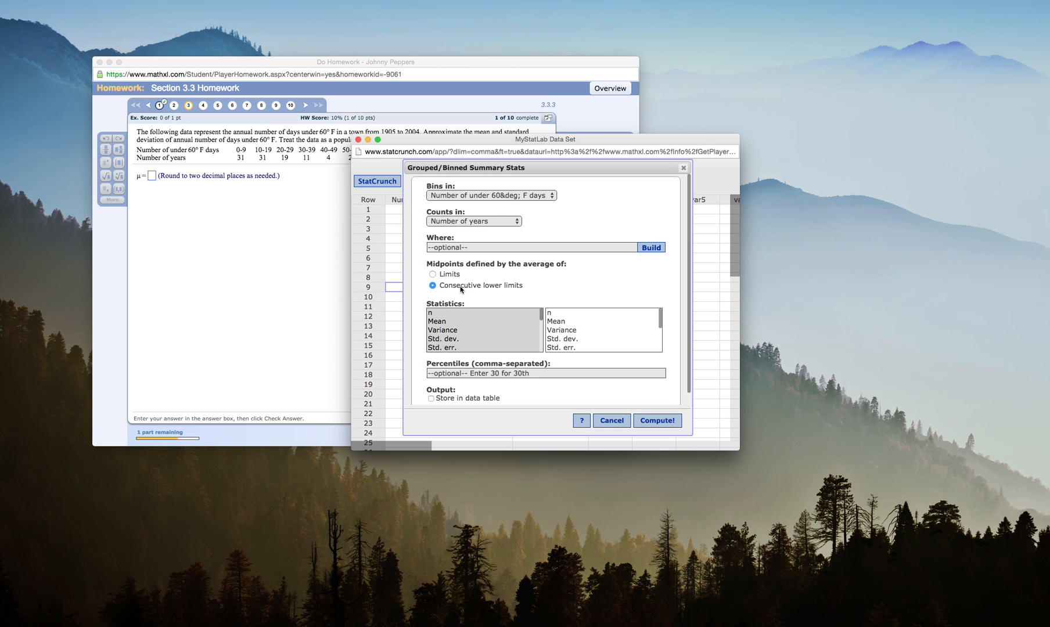
mouse_move(240, 155)
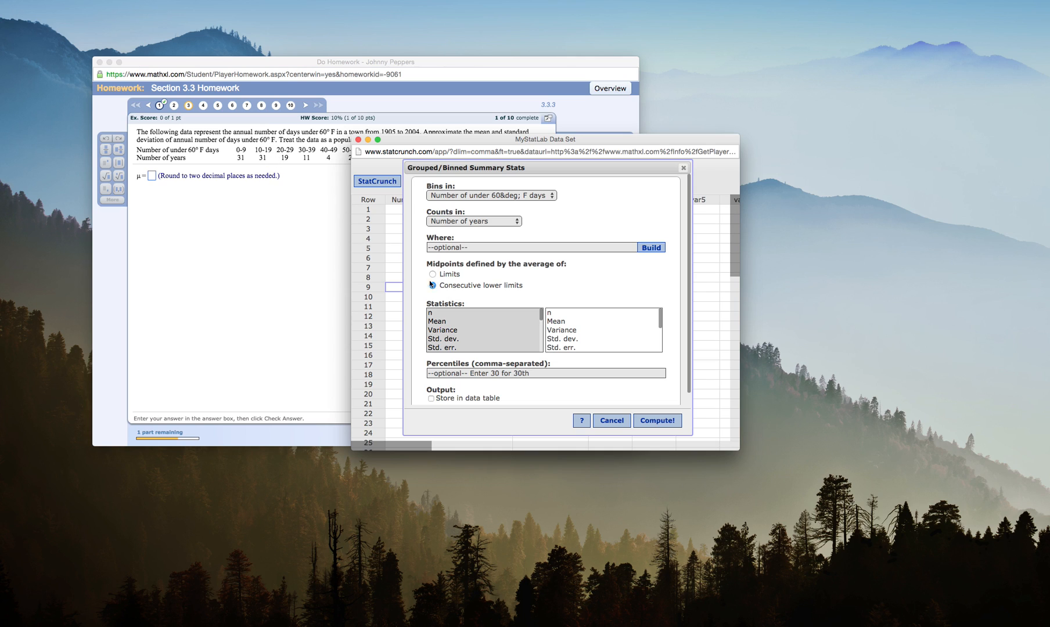
click(432, 286)
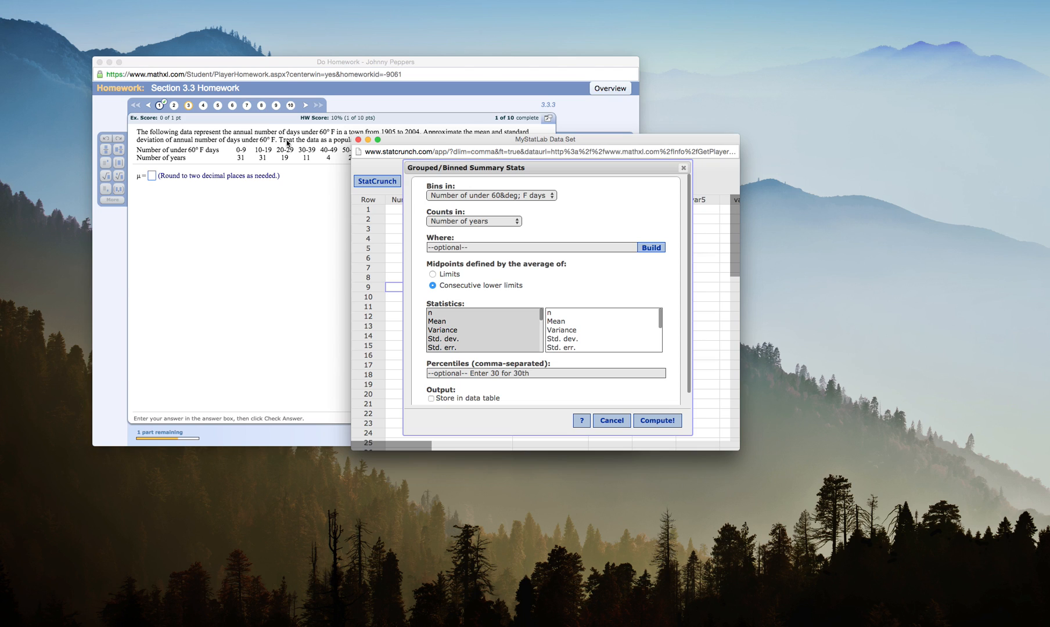
mouse_move(239, 155)
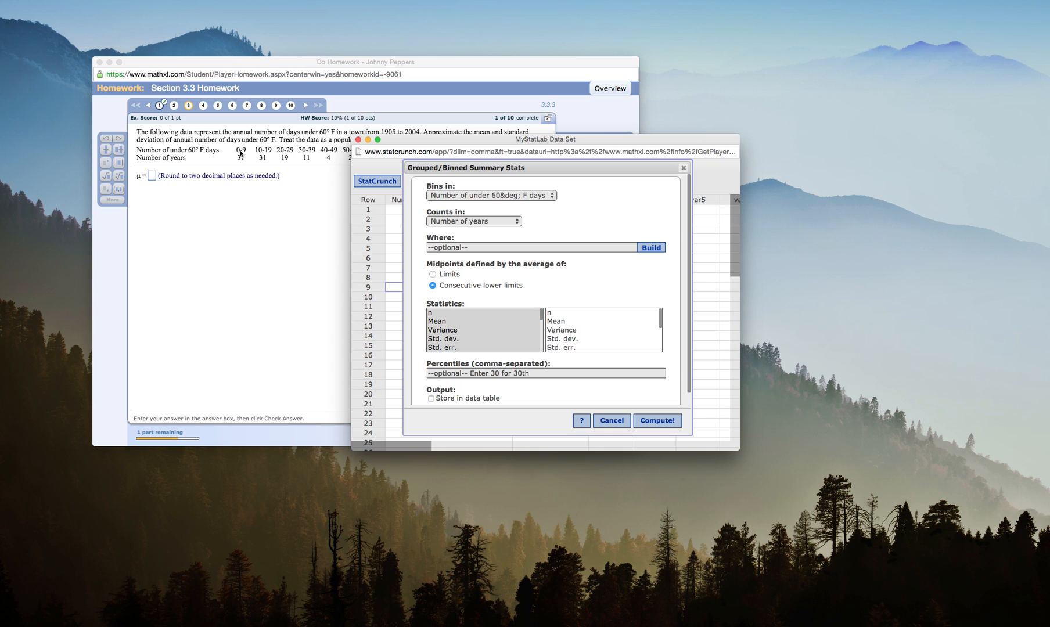
mouse_move(250, 157)
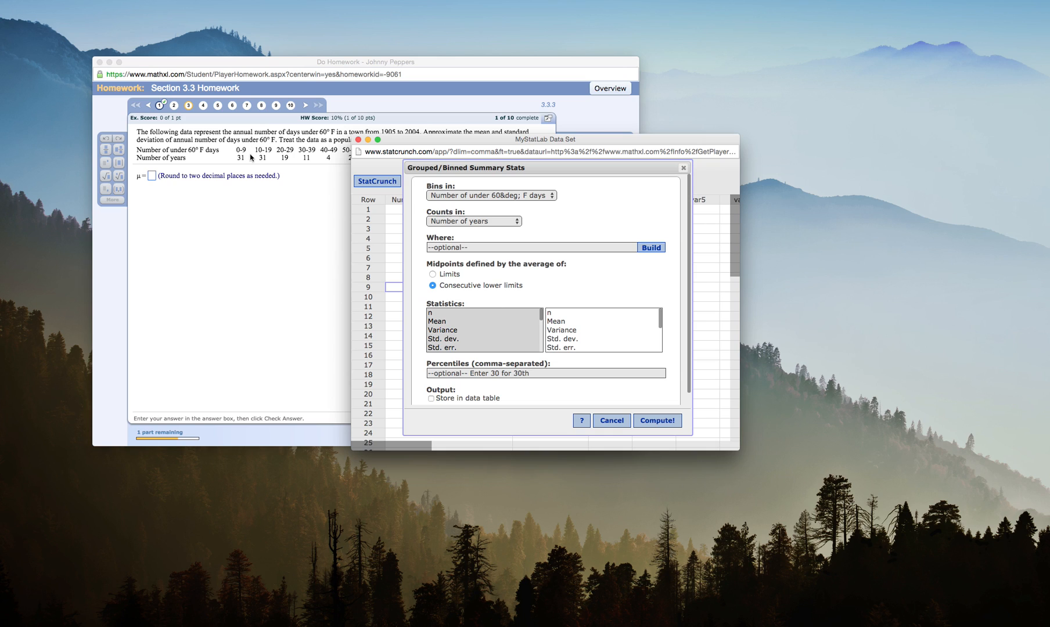
mouse_move(472, 277)
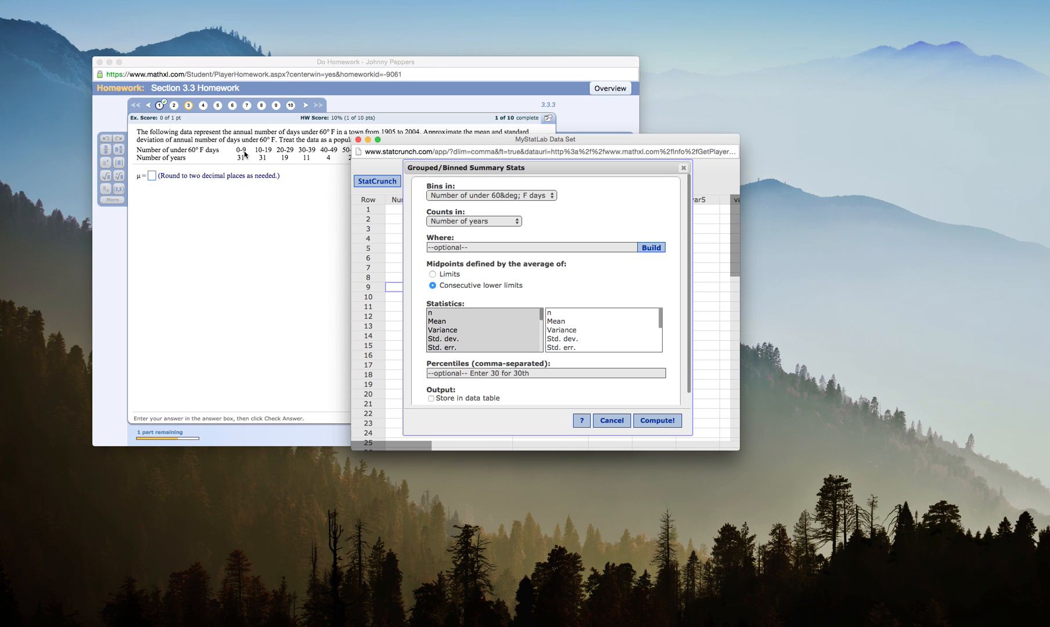
mouse_move(281, 166)
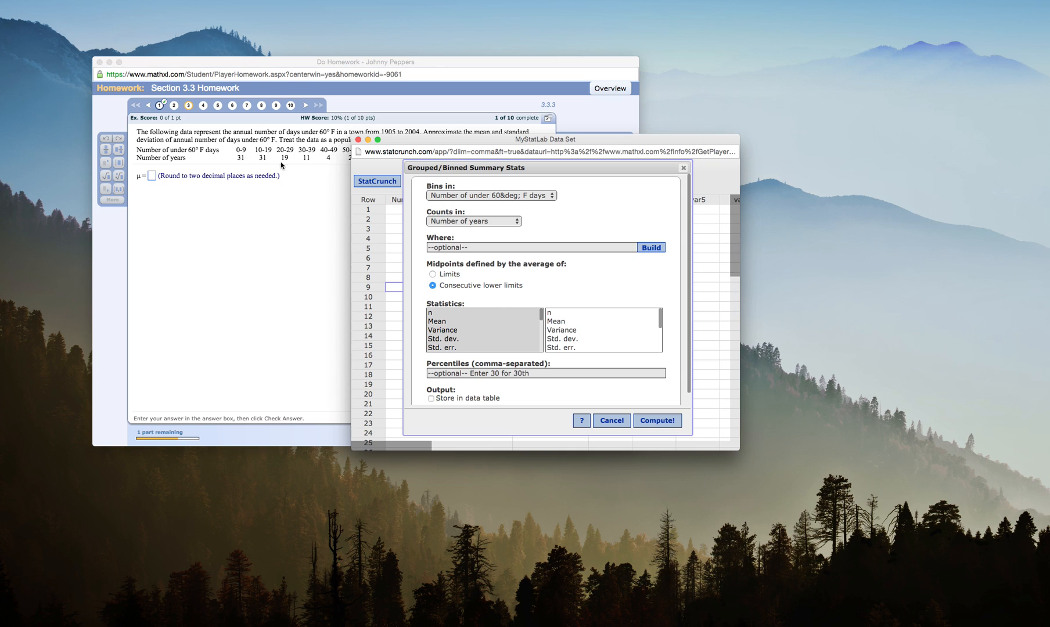
mouse_move(546, 295)
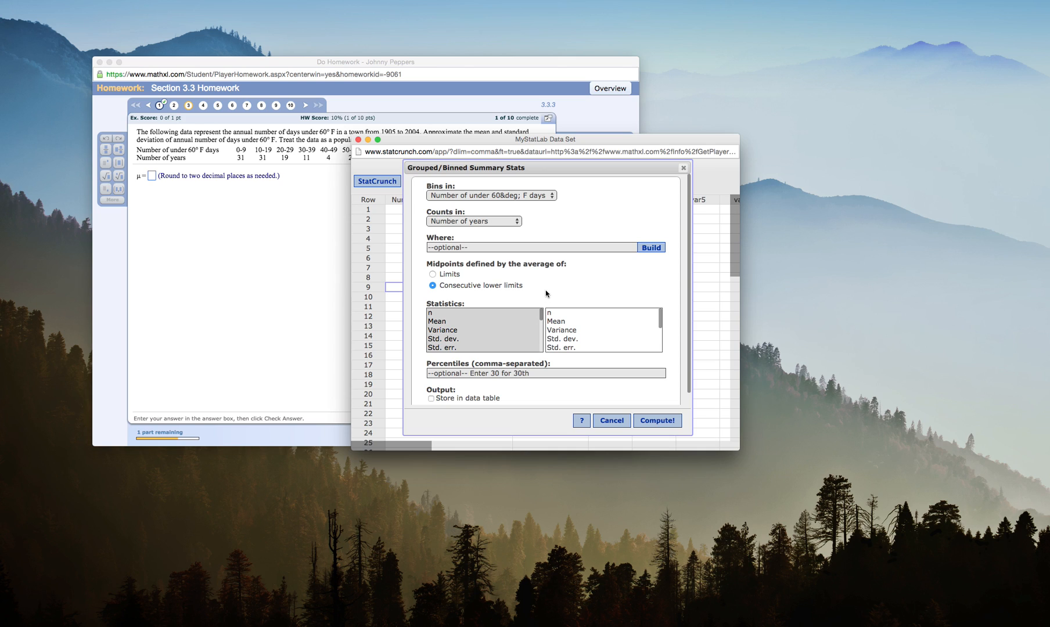
- Compute the Mean and Unadj. std. dev., giving 18.99 and 13.96728
click(437, 322)
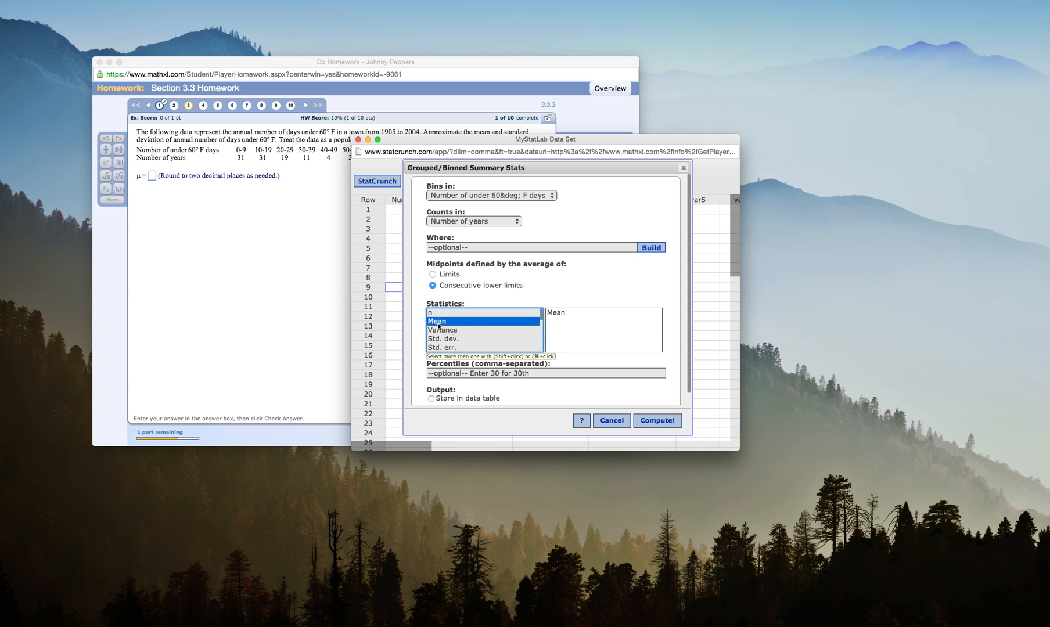
scroll(down, 3)
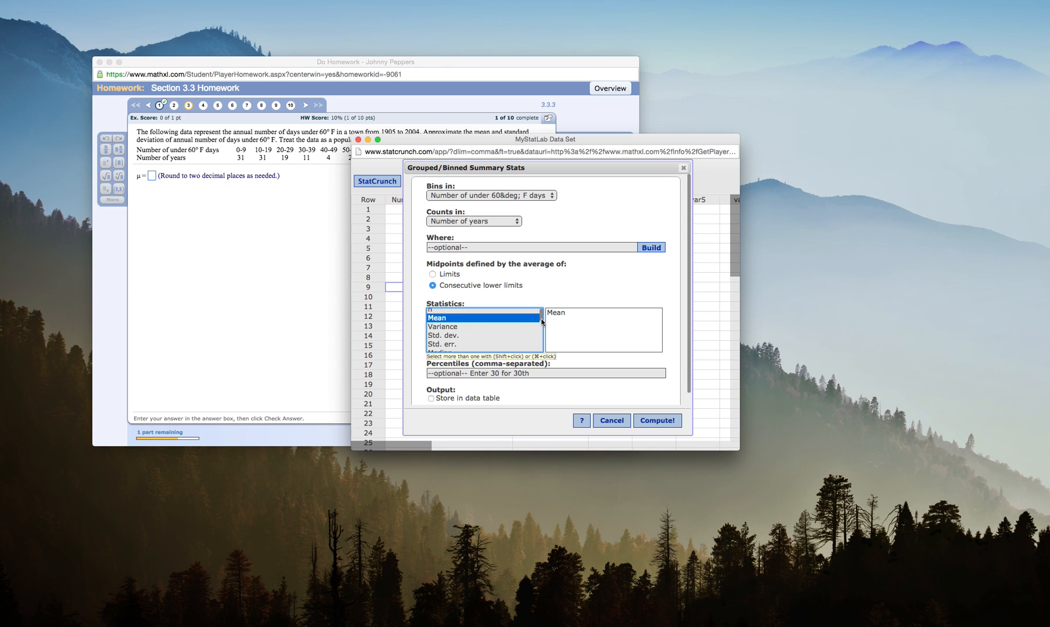
mouse_move(543, 328)
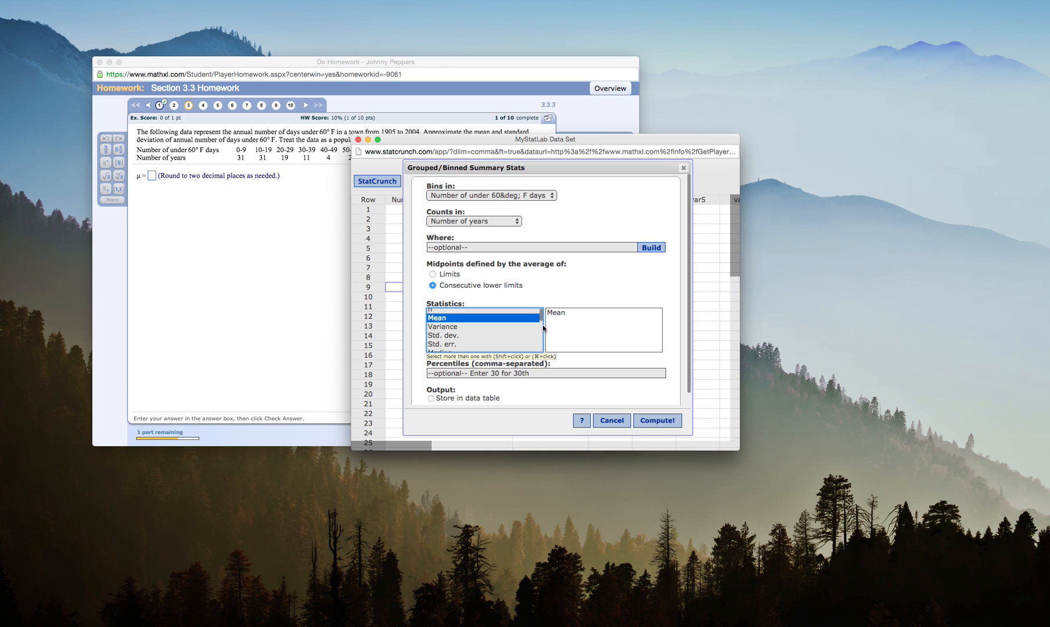
mouse_move(541, 320)
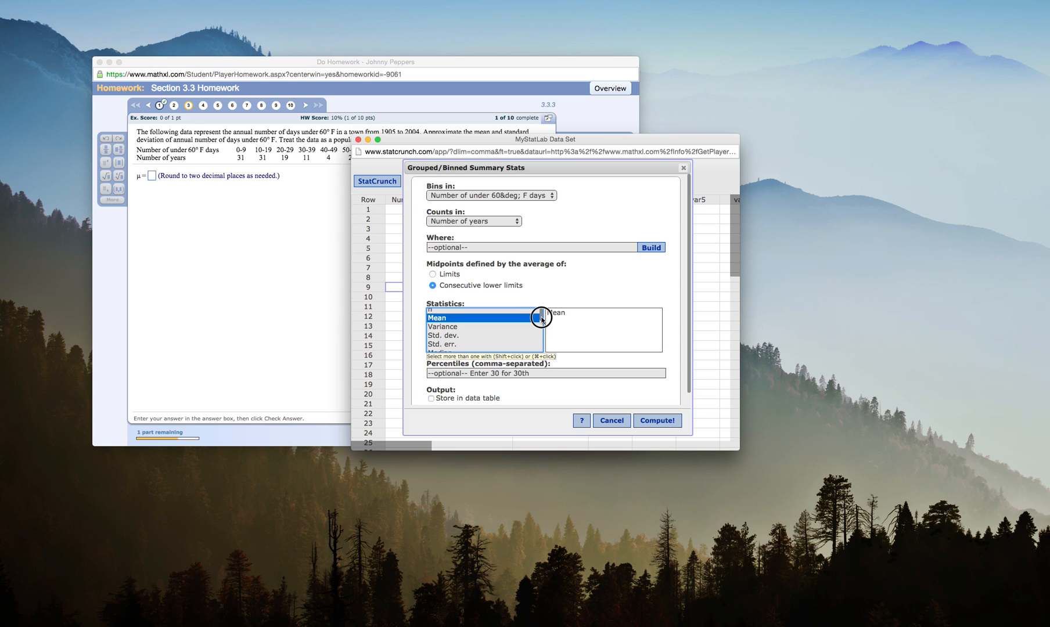
scroll(down, 3)
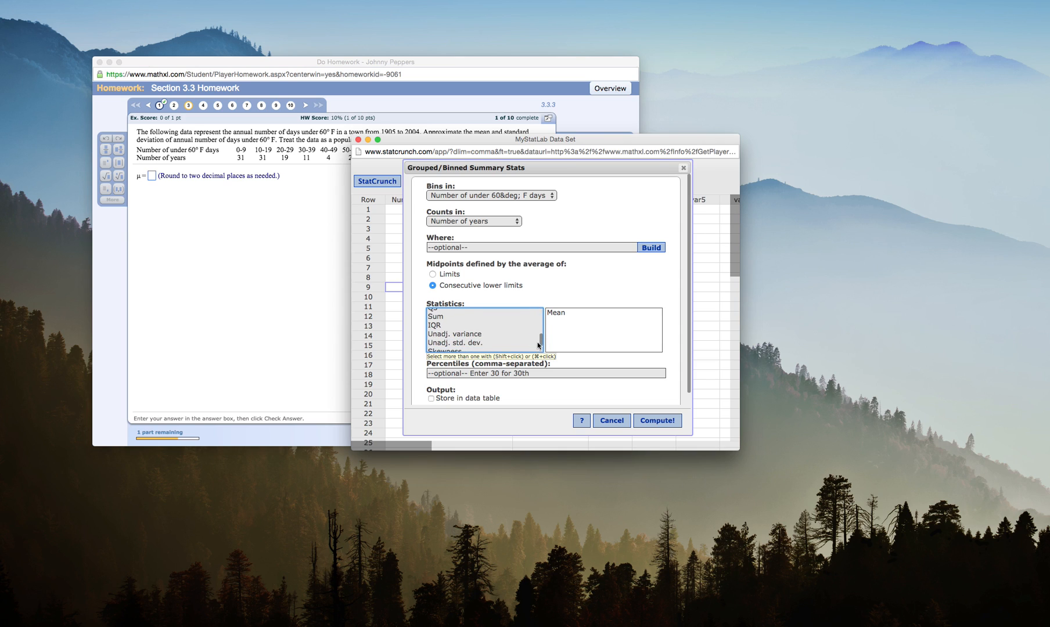
click(454, 343)
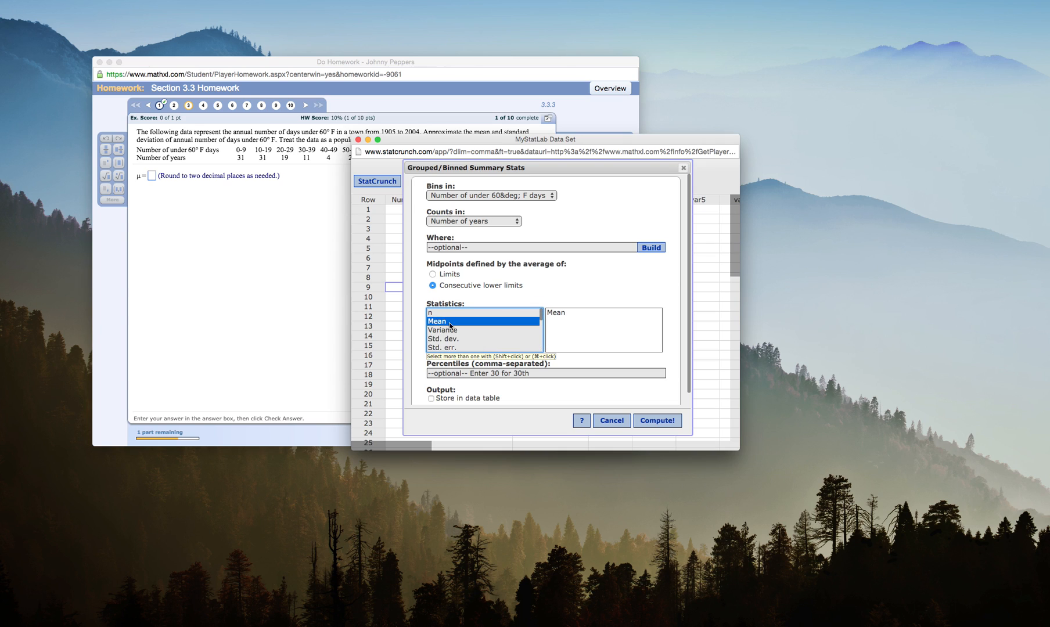
scroll(down, 3)
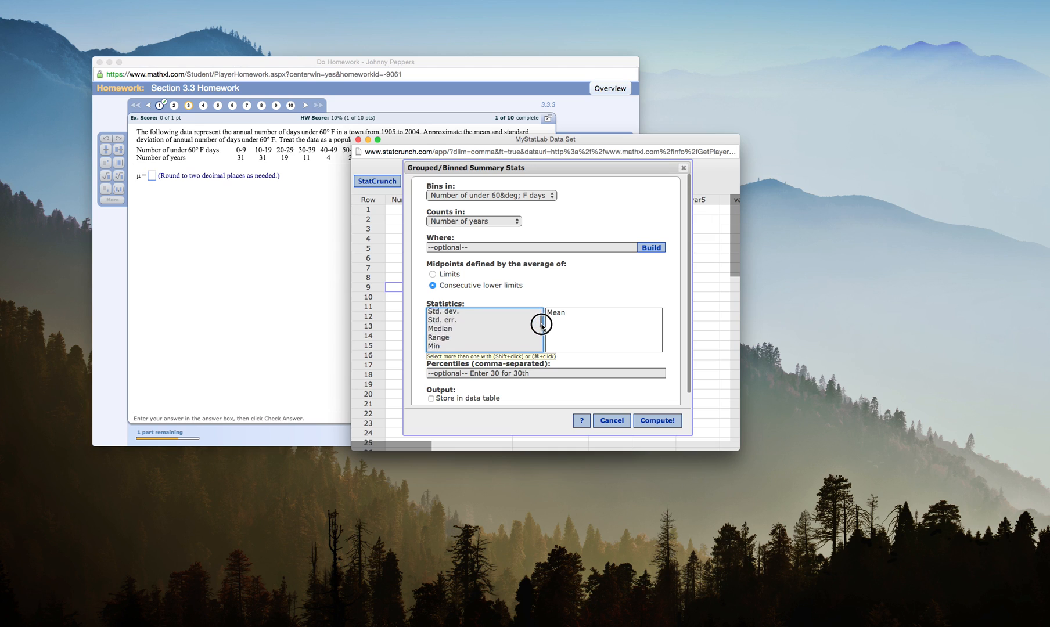
scroll(down, 3)
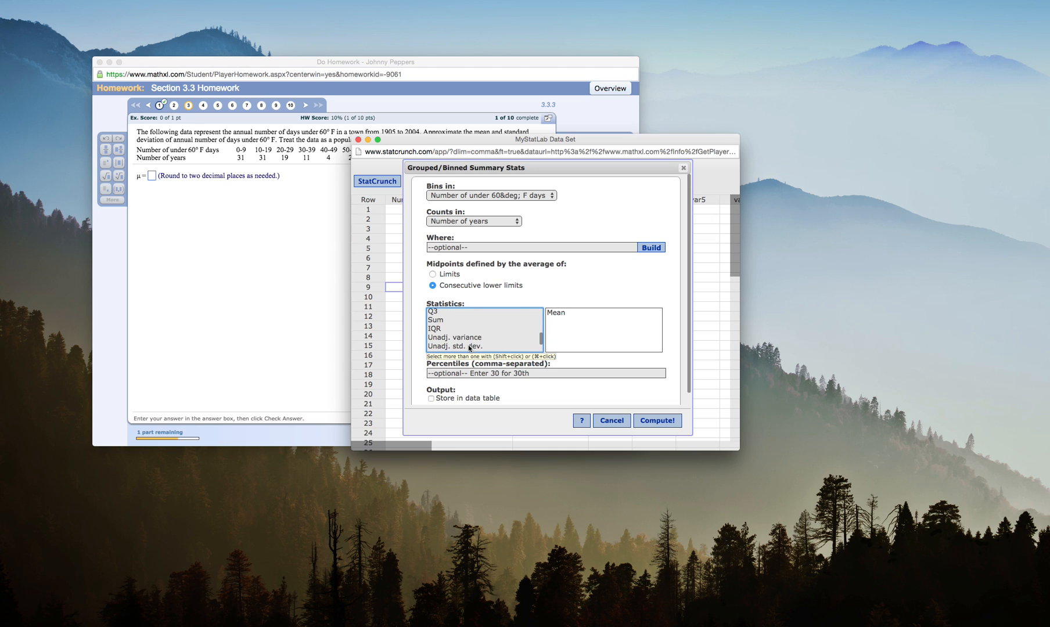
click(456, 347)
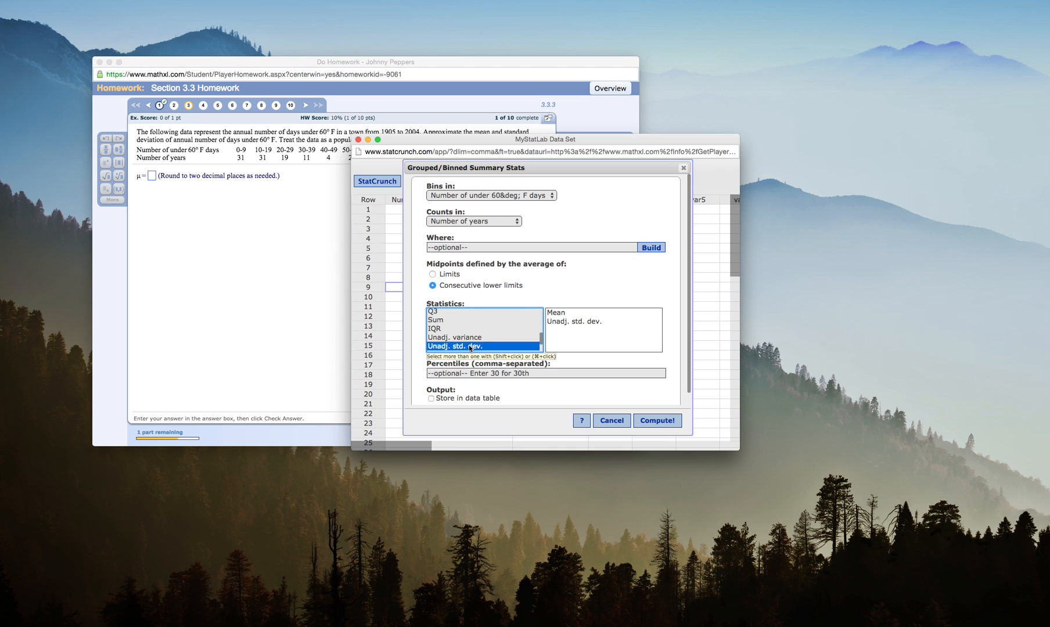
mouse_move(579, 327)
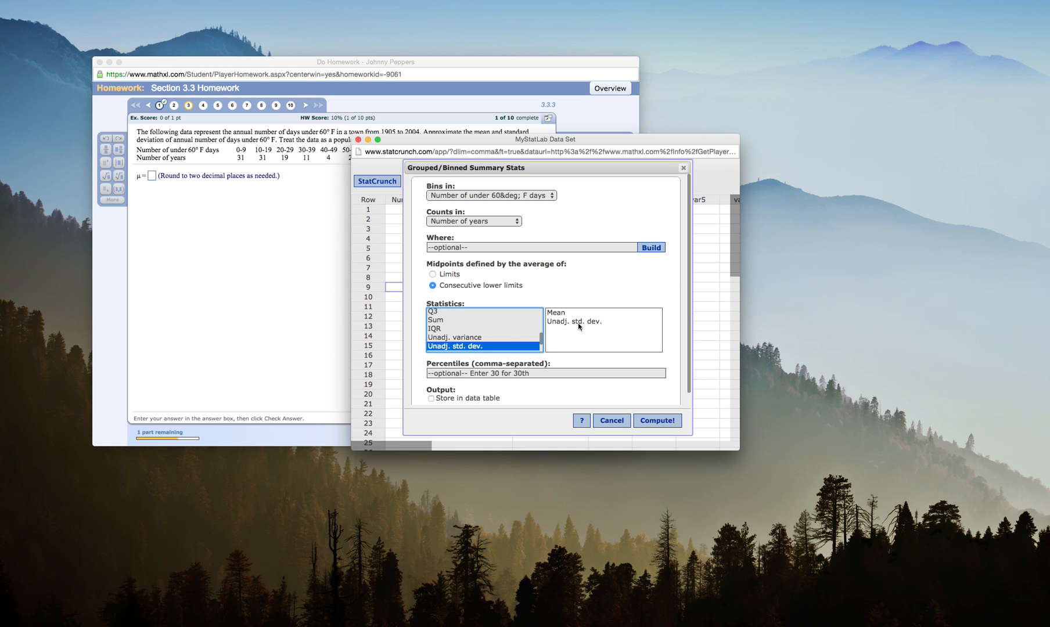
mouse_move(665, 428)
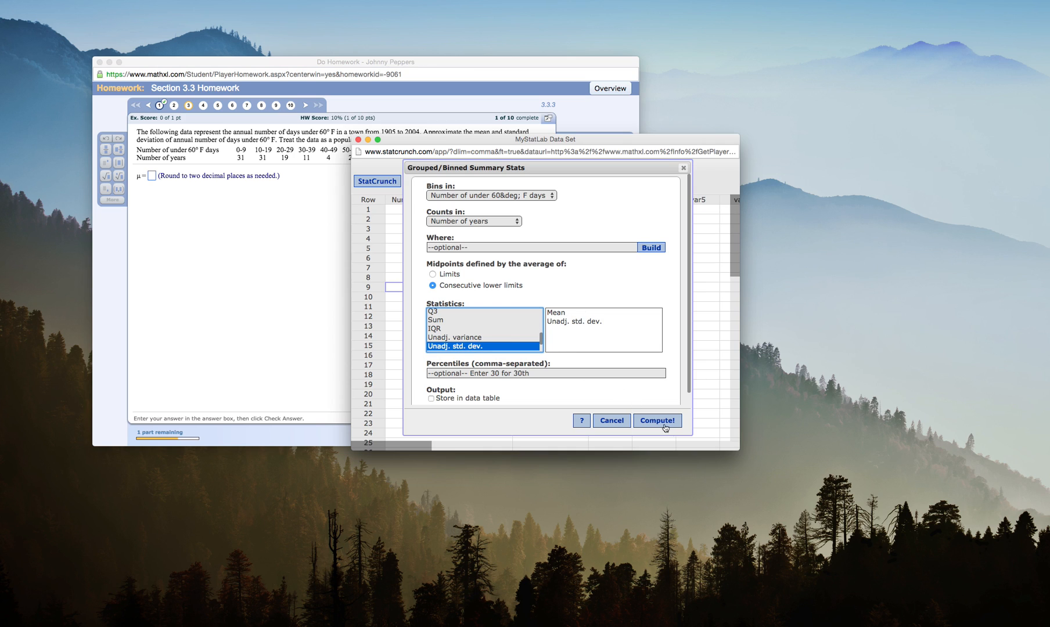
click(655, 421)
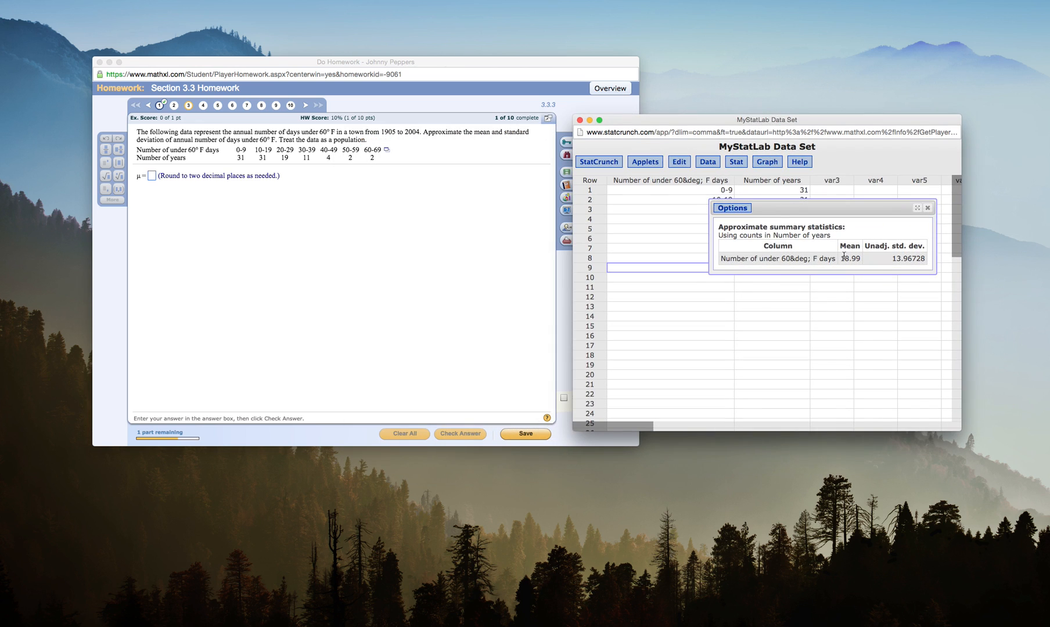
mouse_move(891, 261)
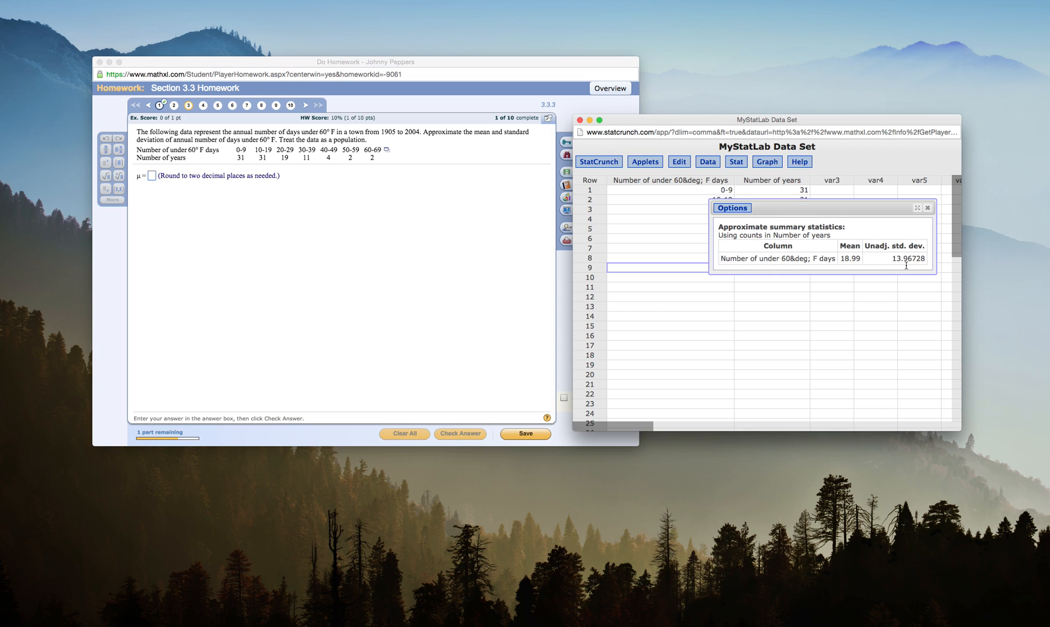
mouse_move(258, 120)
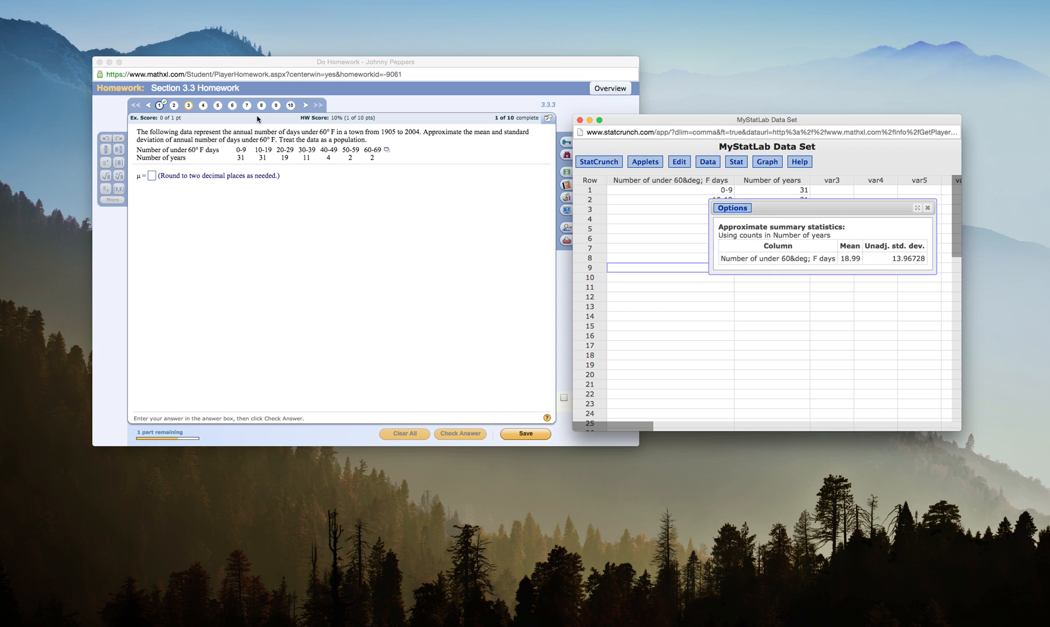
mouse_move(195, 177)
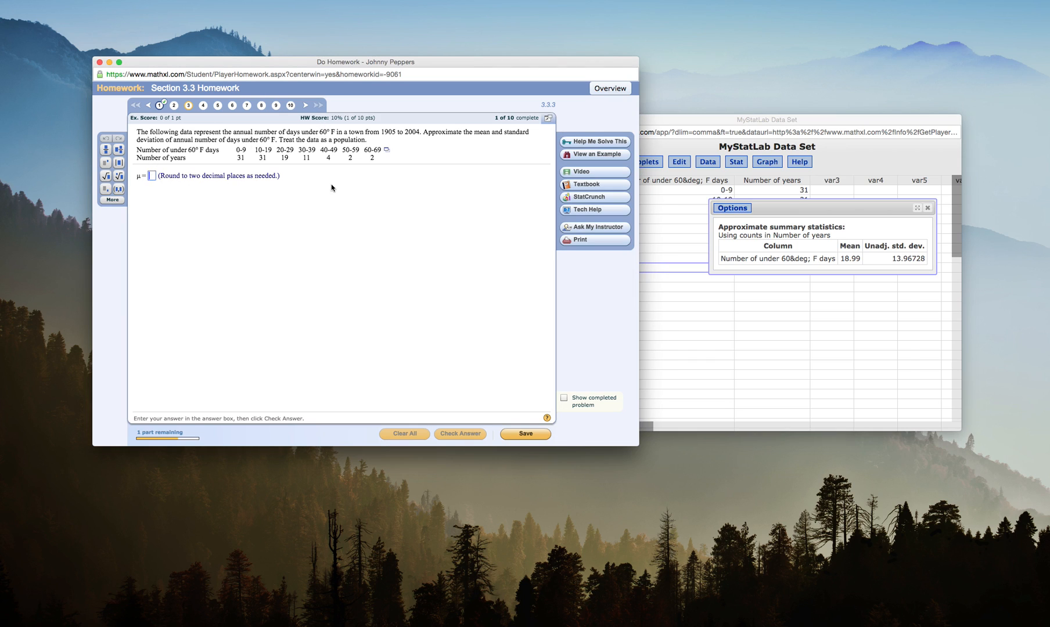
- Answer the mean μ as 18.99 and have it marked correct
text(18.99)
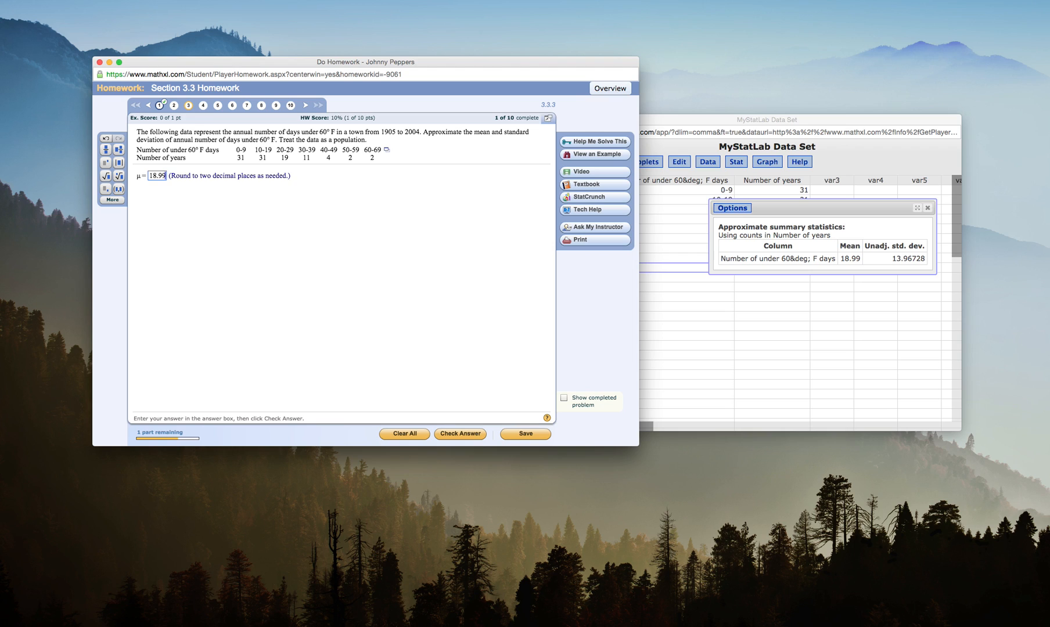
click(460, 433)
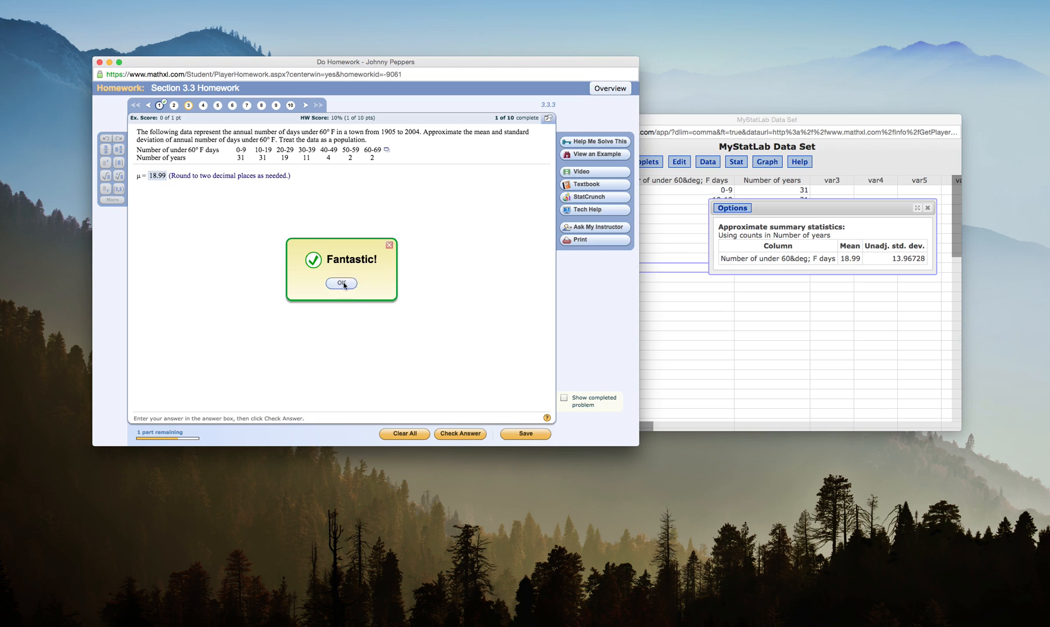
click(341, 284)
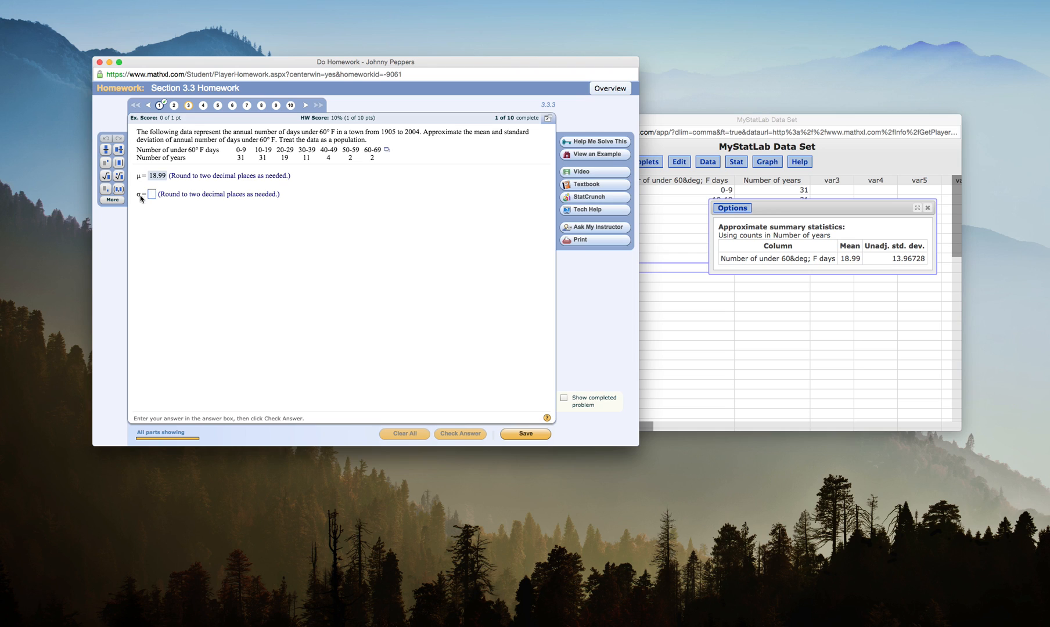
mouse_move(738, 292)
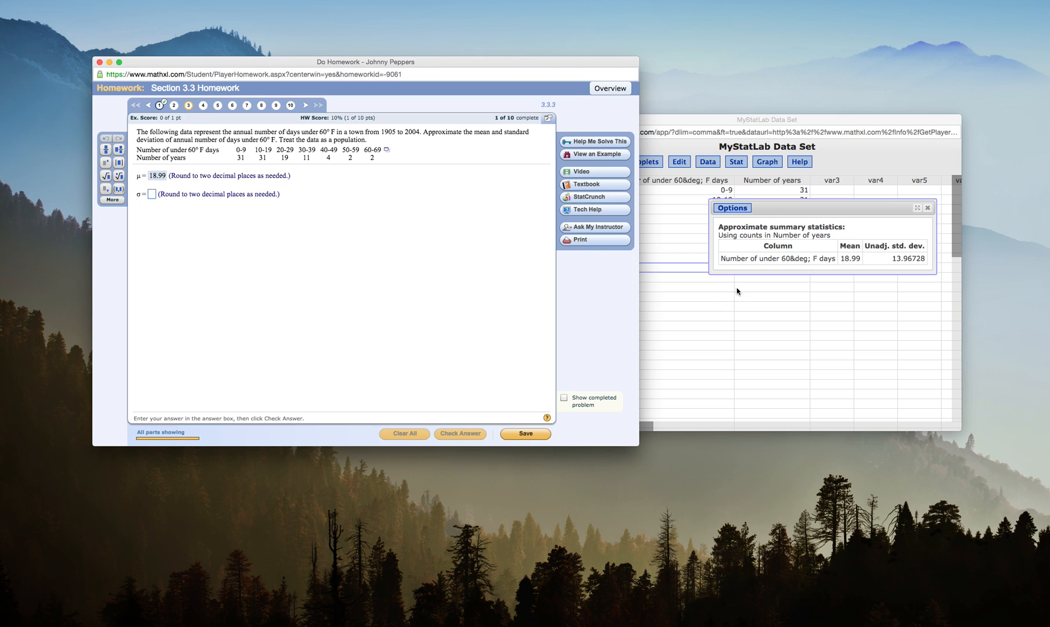
- Answer the standard deviation σ as 13.97 and have it marked correct
text(13.97)
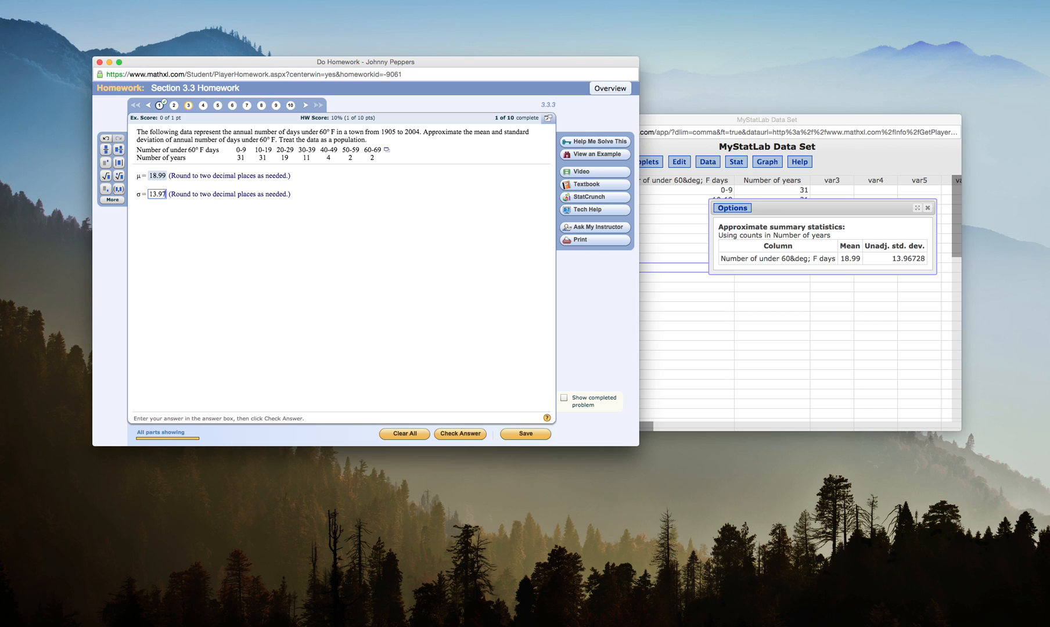
click(460, 433)
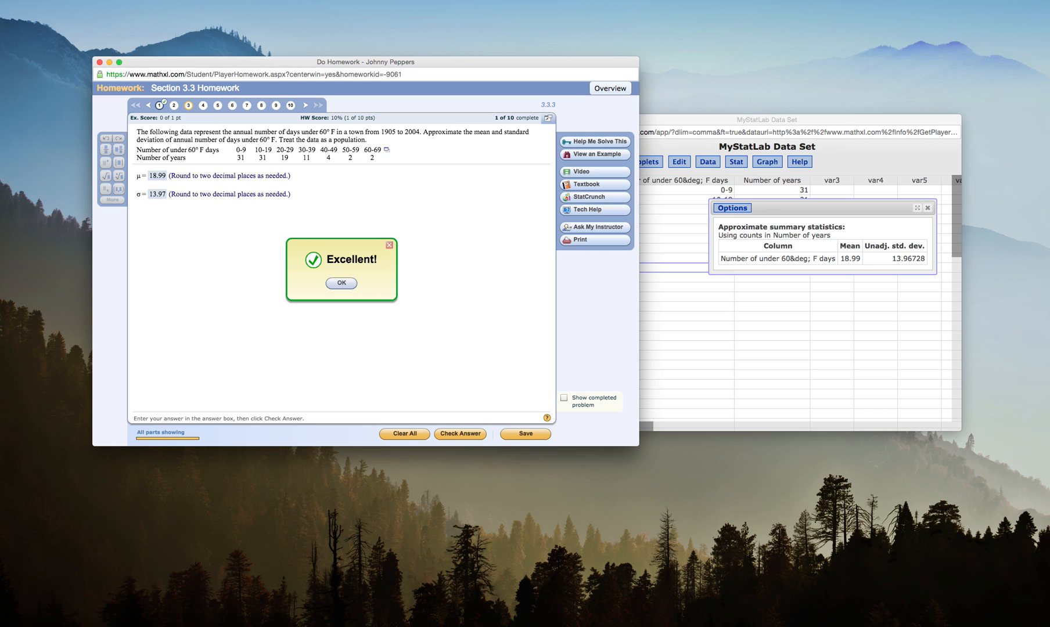